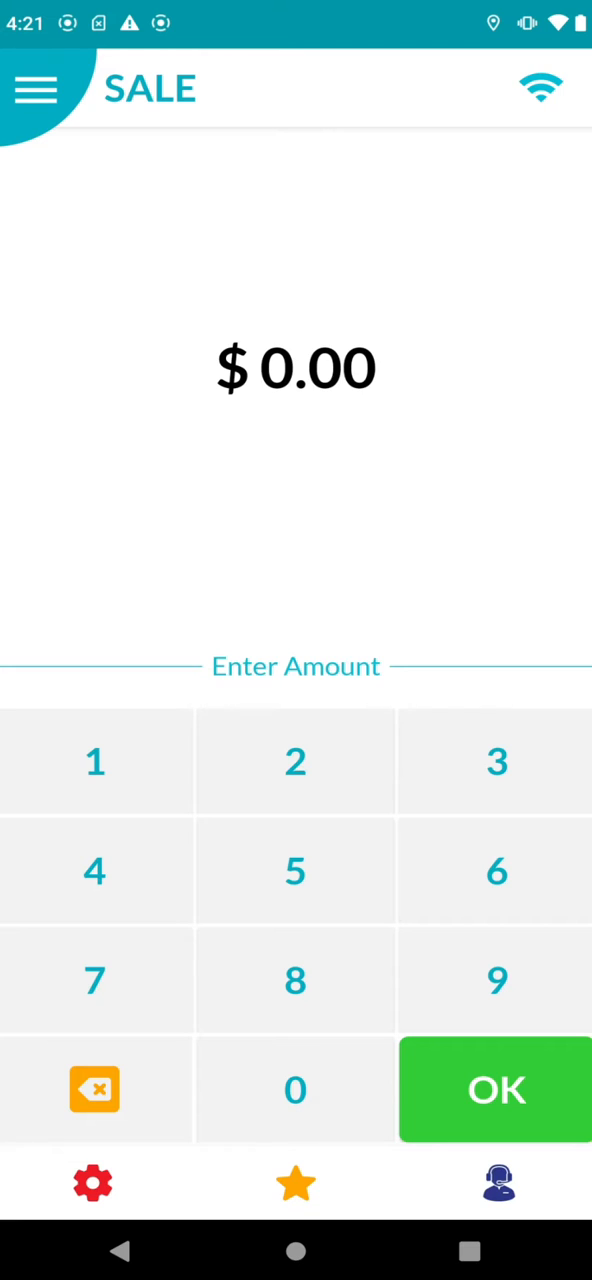
Step: Enter a $20.00 sale and confirm it, reaching the $22.00 payment screen
left_click(496, 1088)
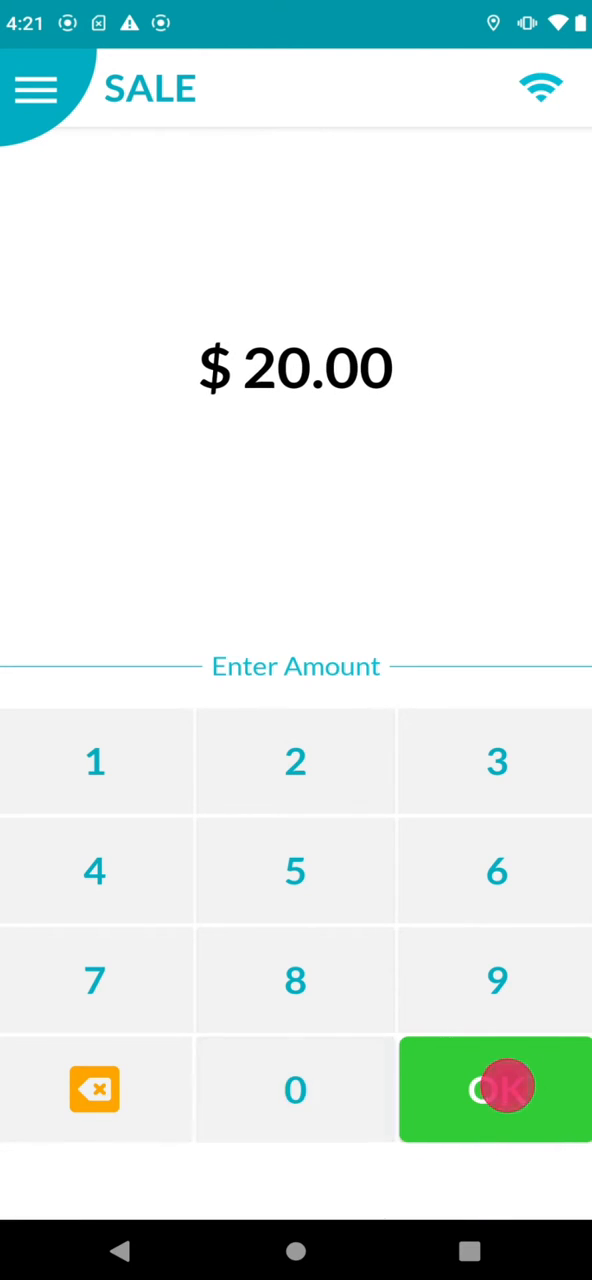
left_click(496, 1088)
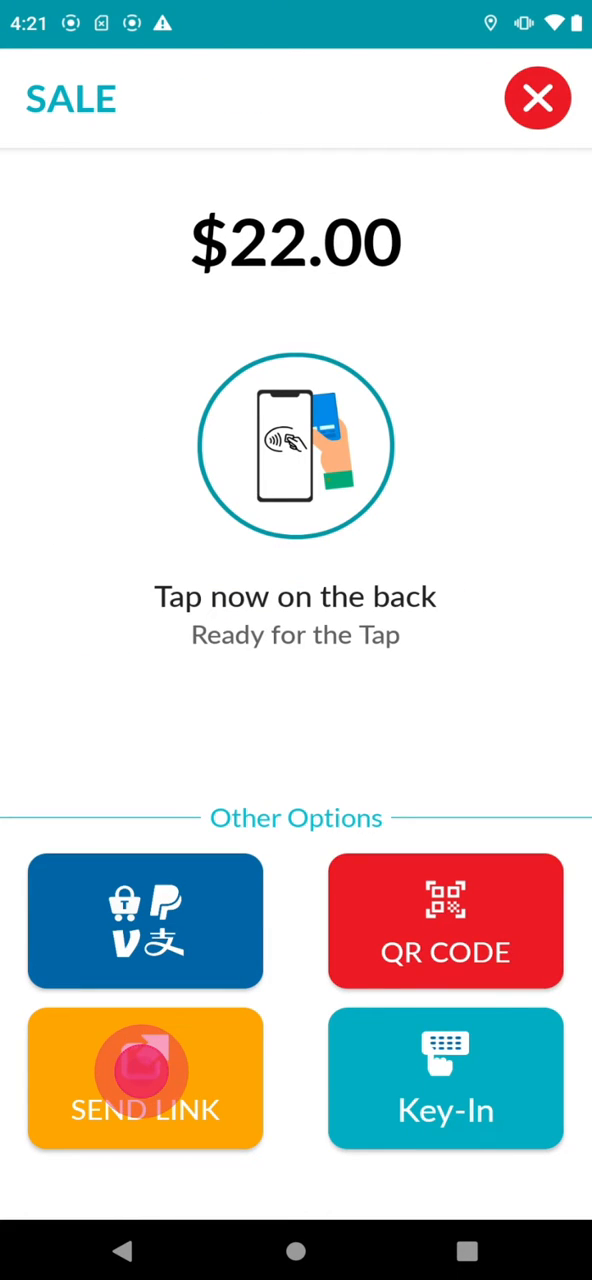
Step: Send a $22.00 payment link with customer email, reference 123, one-day expiry and description 'cookies', accepting the tip warning
left_click(144, 1078)
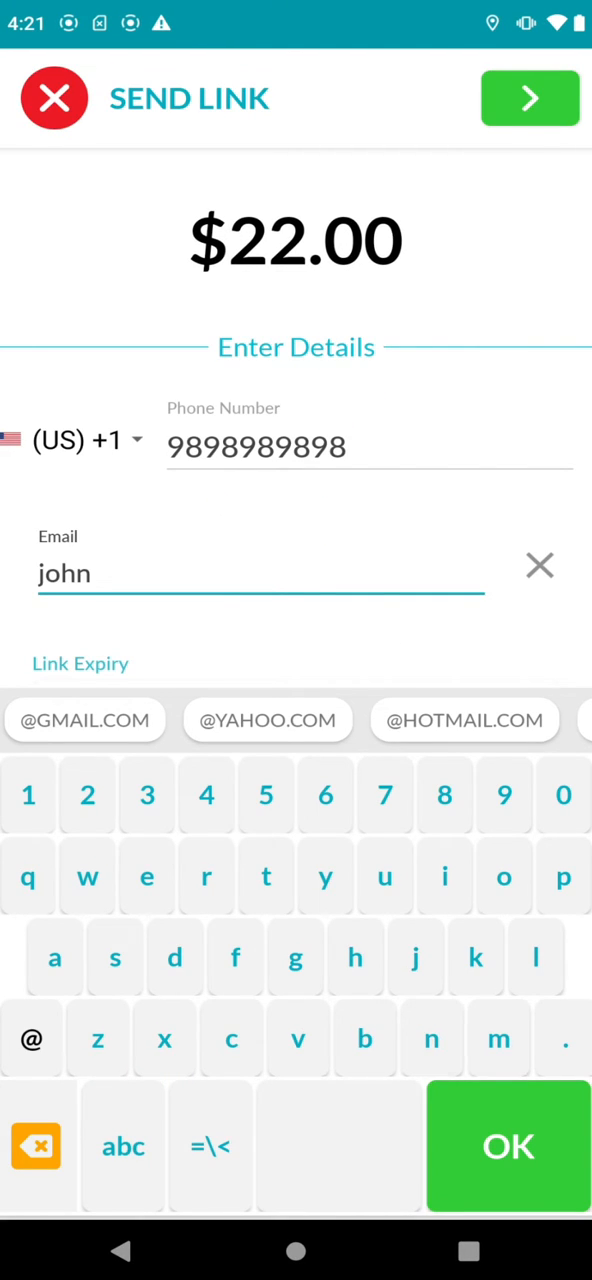
left_click(84, 720)
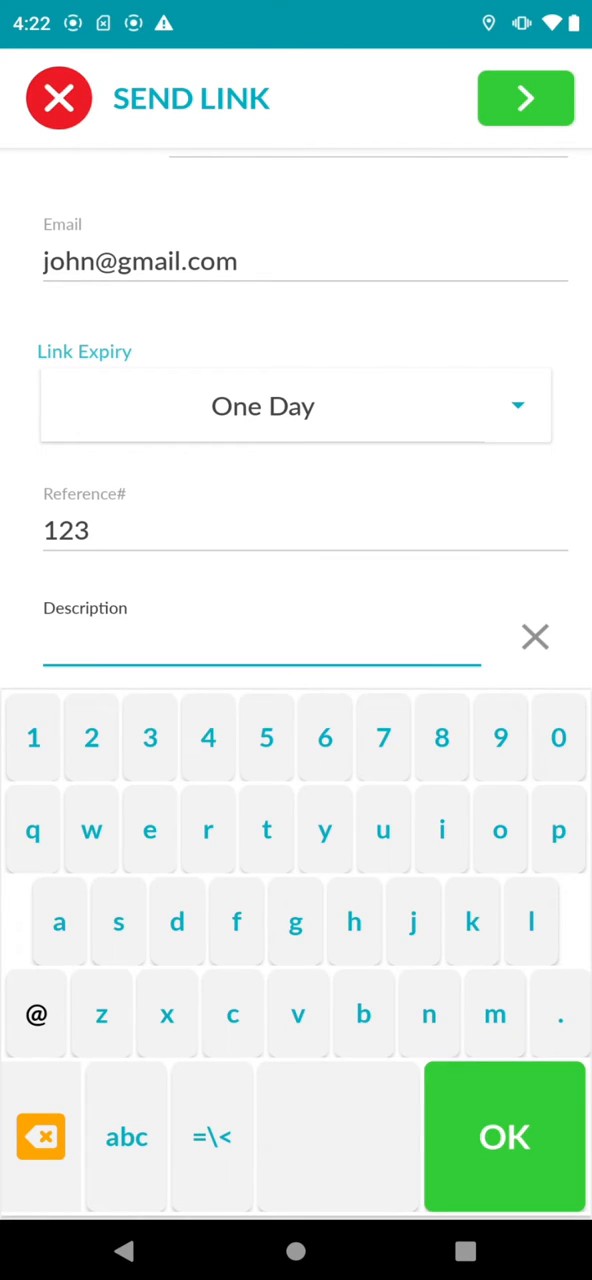
type("cookies")
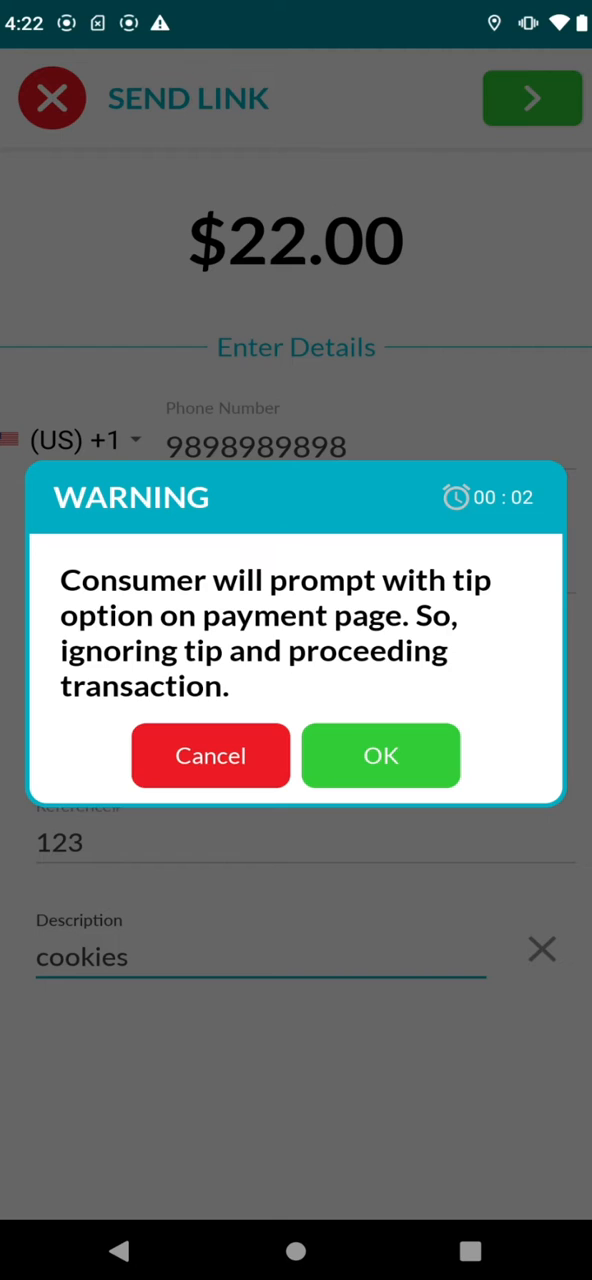
left_click(380, 756)
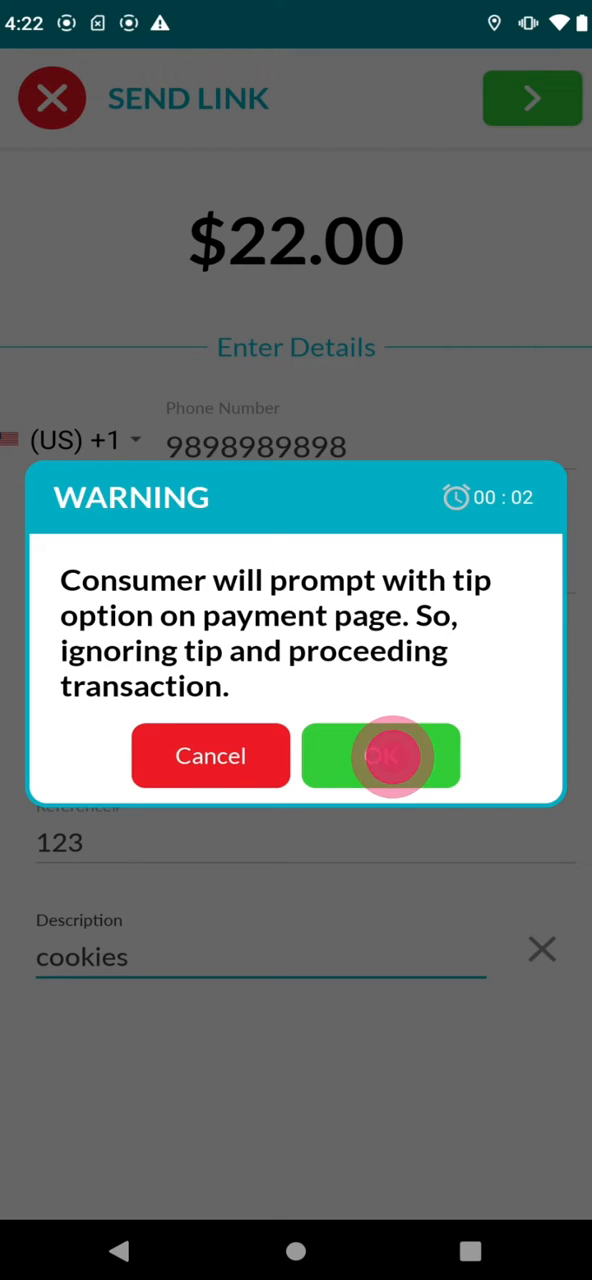
left_click(380, 756)
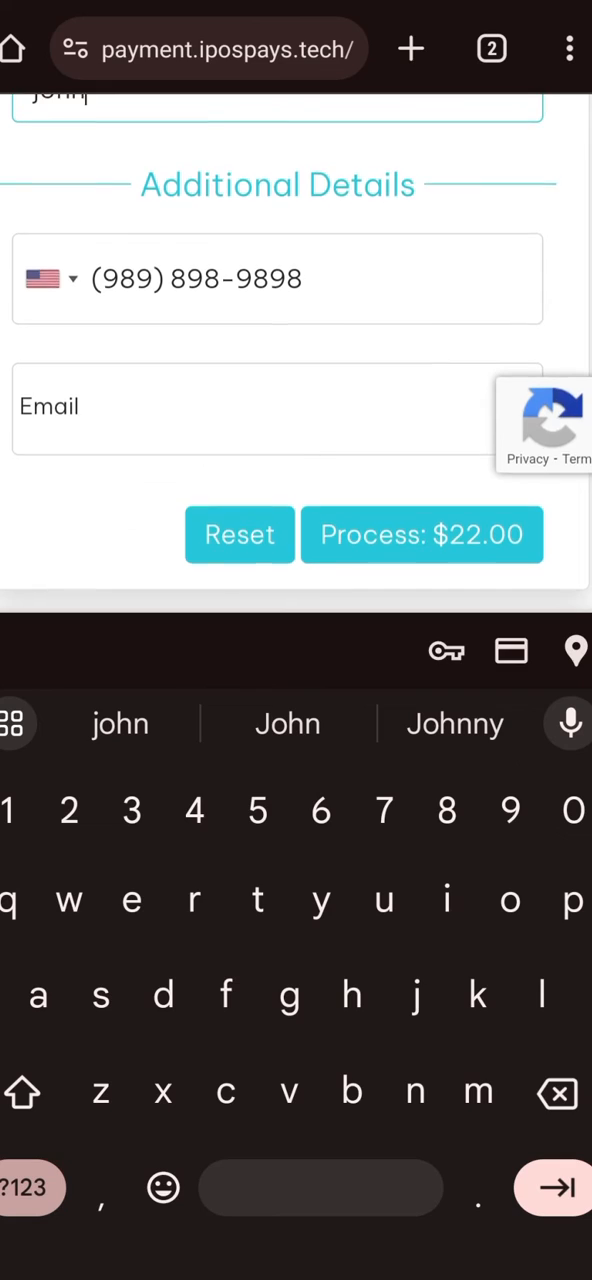
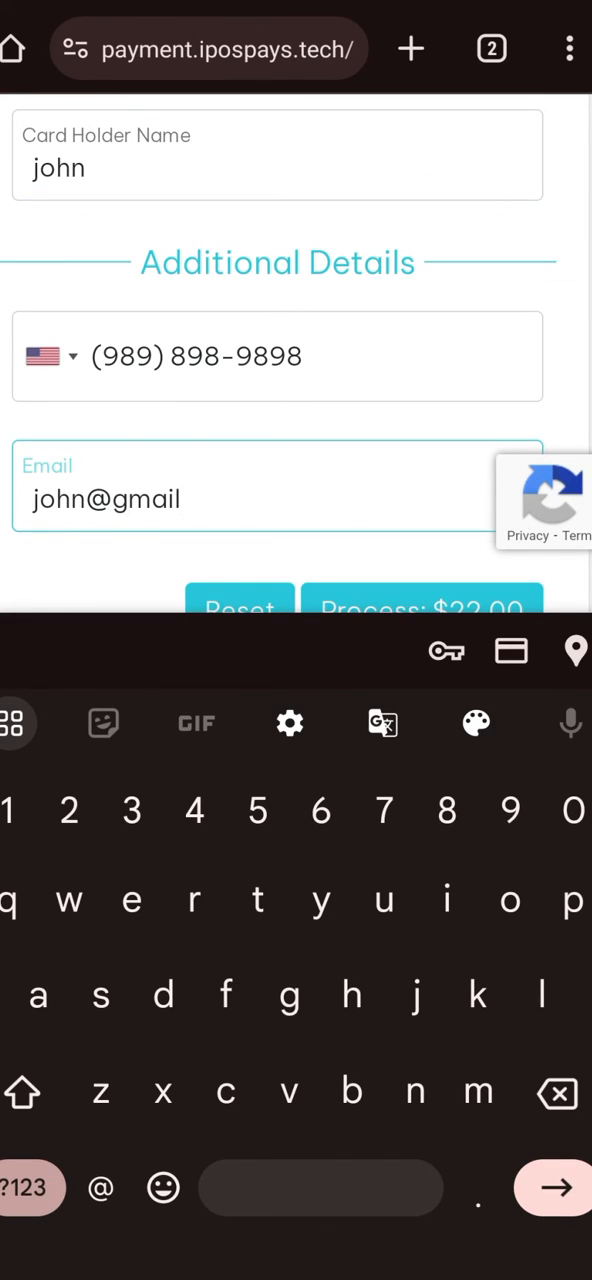
left_click(422, 610)
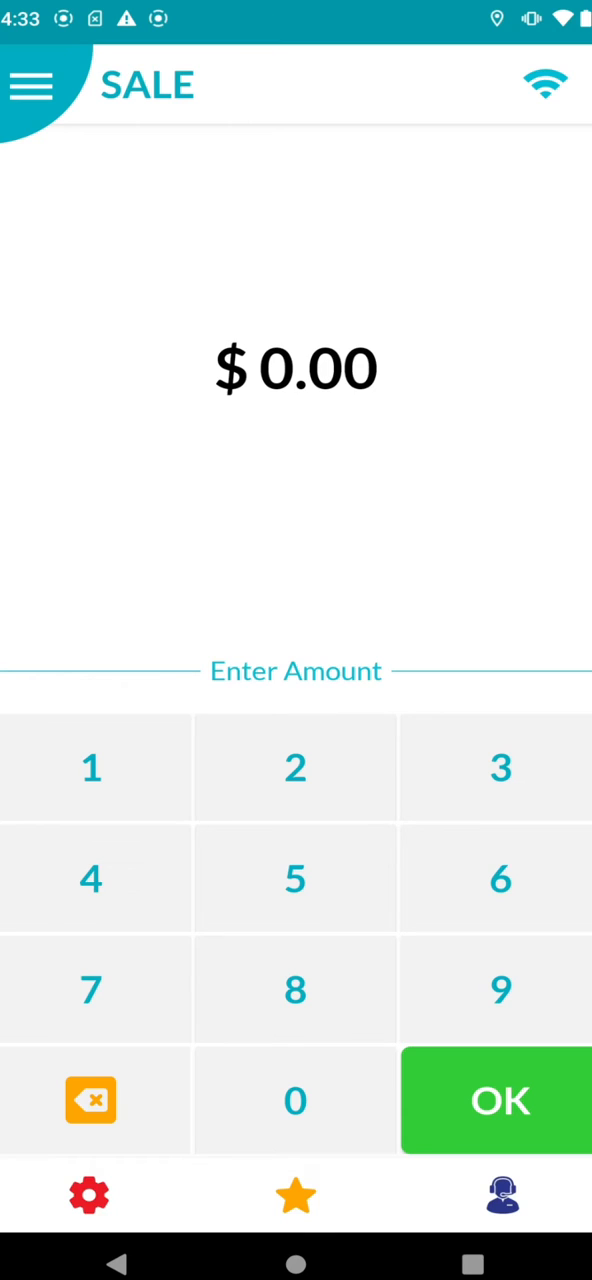
Step: Return to iPOSpays and view the Send Link transaction history
left_click(296, 1196)
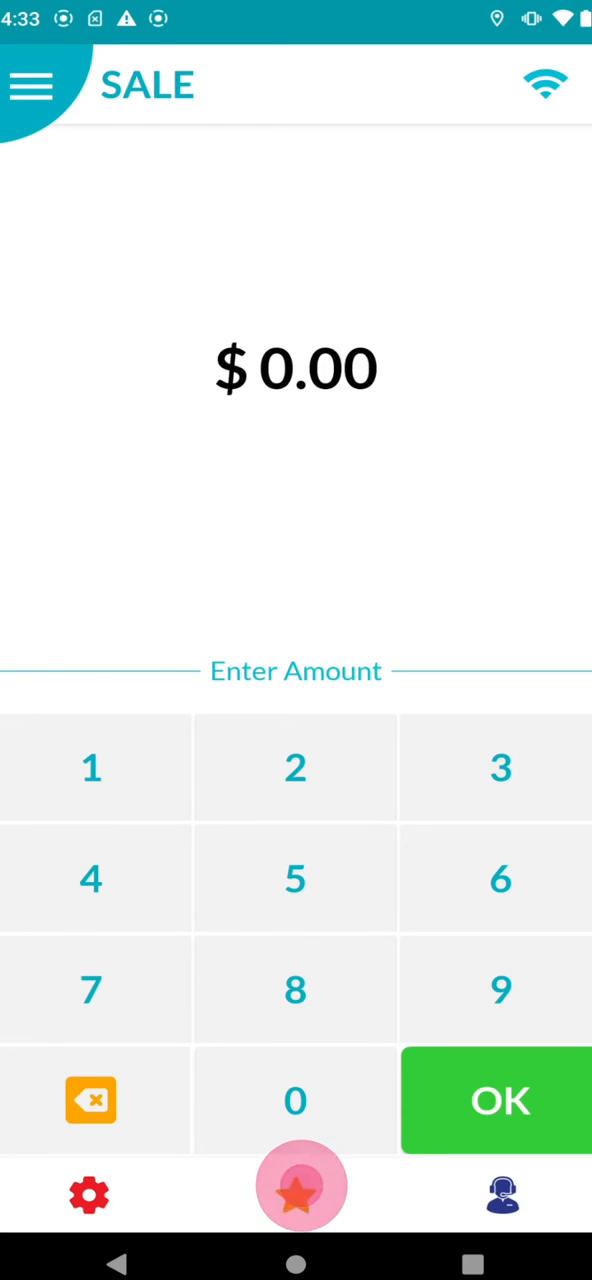
left_click(300, 1184)
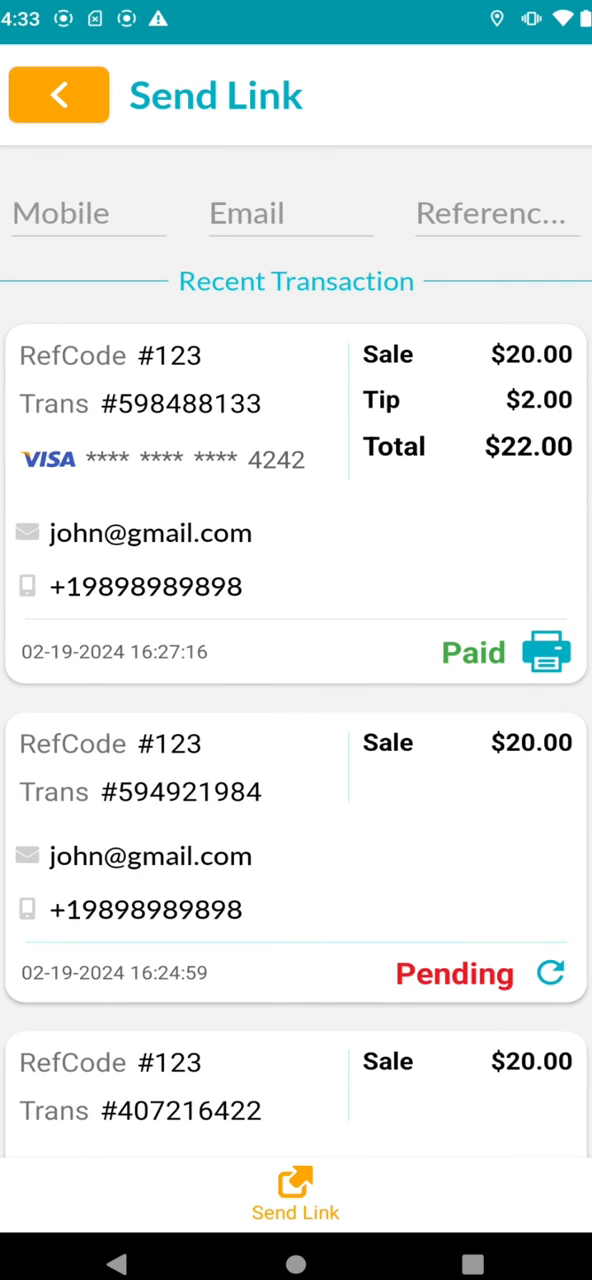
left_click(550, 972)
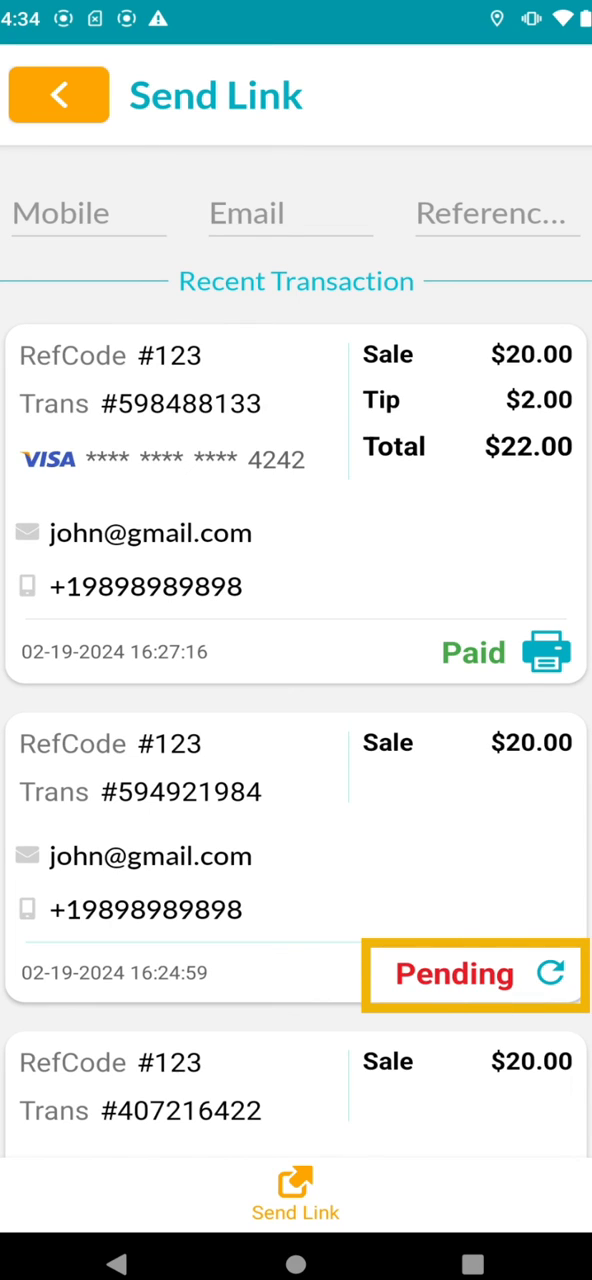